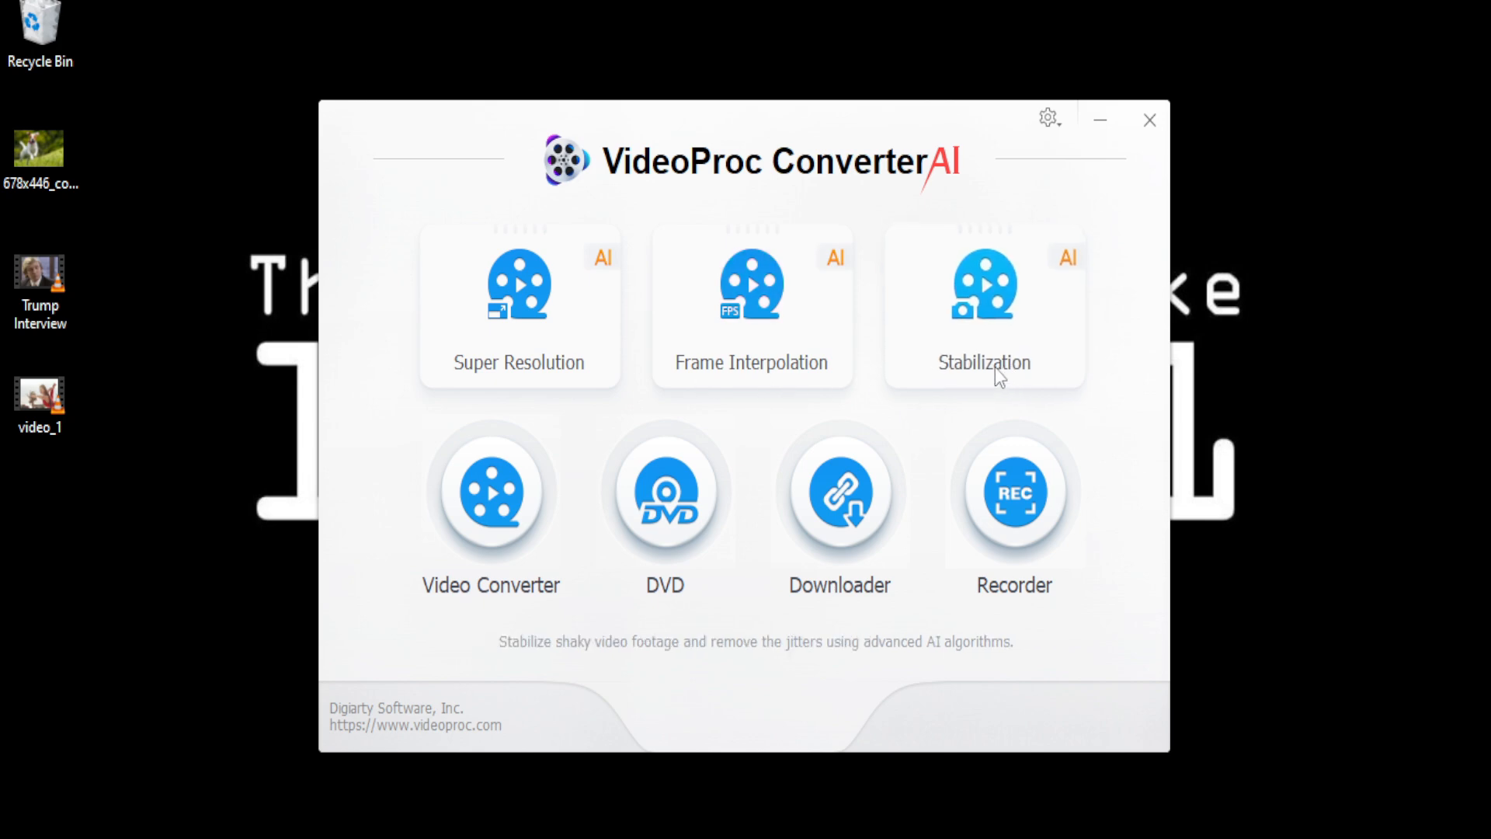
{"action": "mouse_move", "coordinate": [1075, 264]}
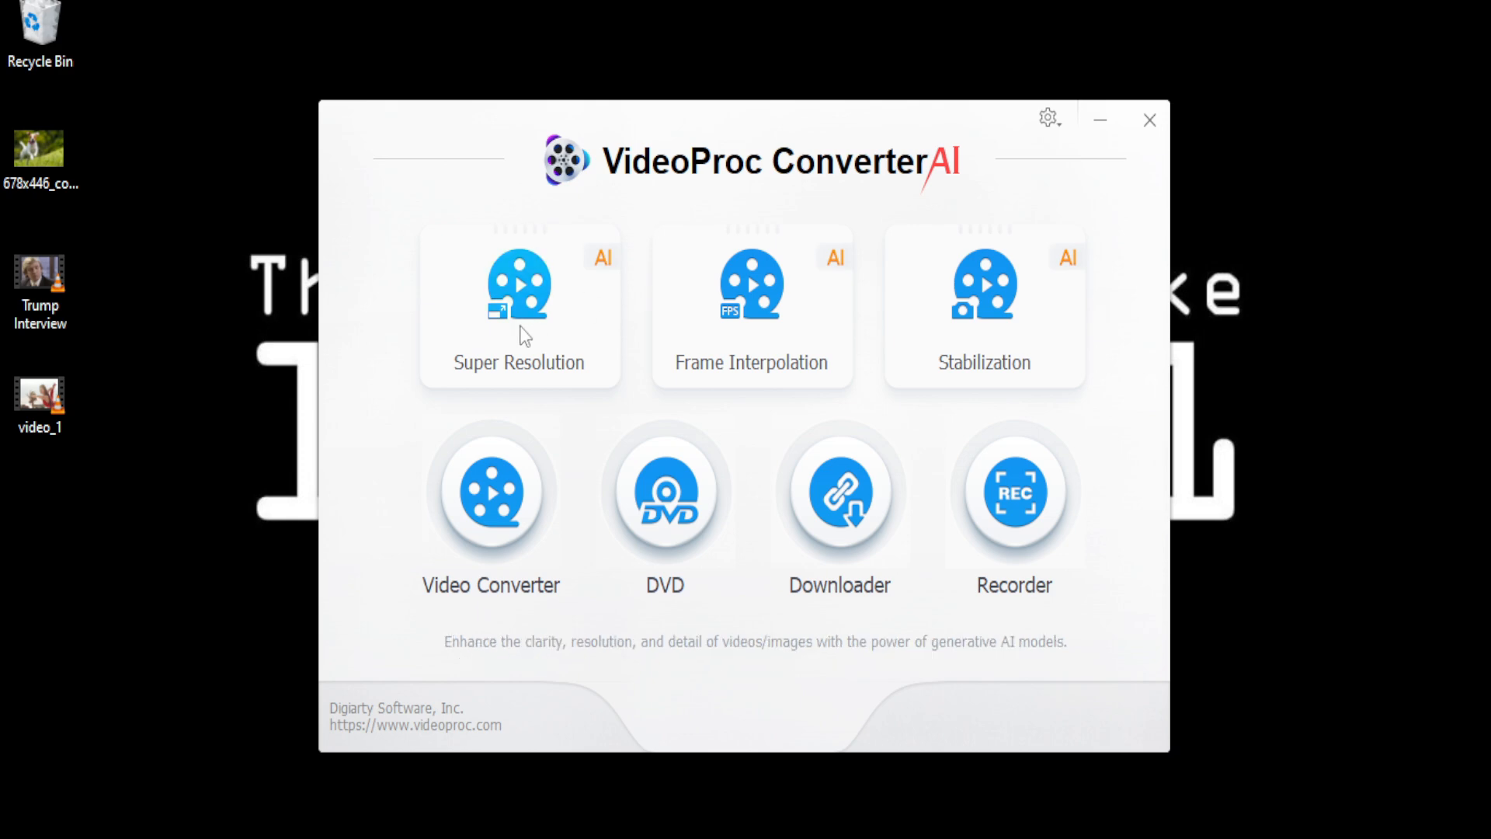
Launch the Super Resolution tool to enhance the blurry dog photo.
{"action": "left_click", "coordinate": [519, 285]}
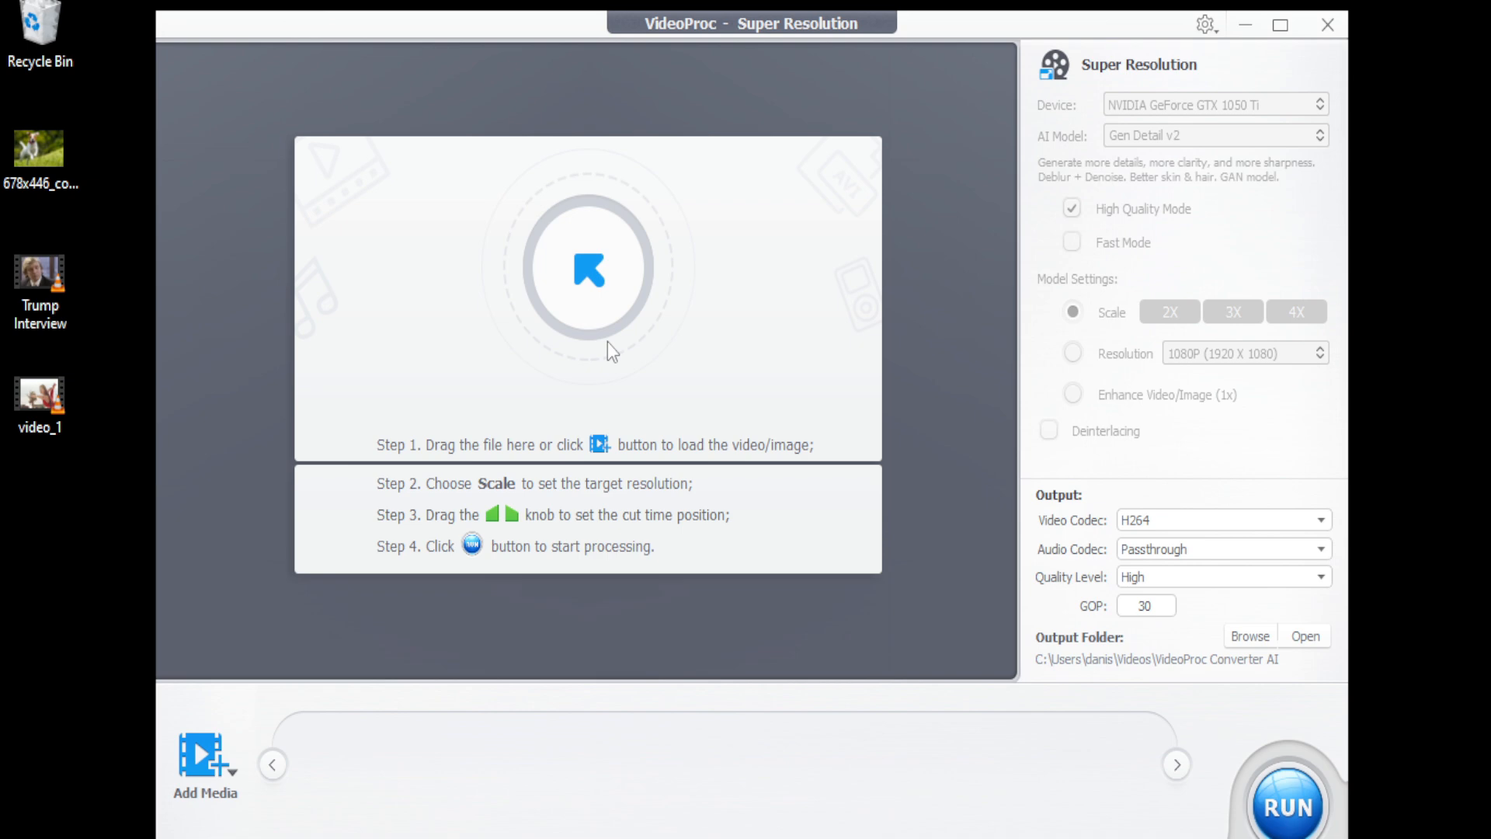
{"action": "left_click", "coordinate": [39, 149]}
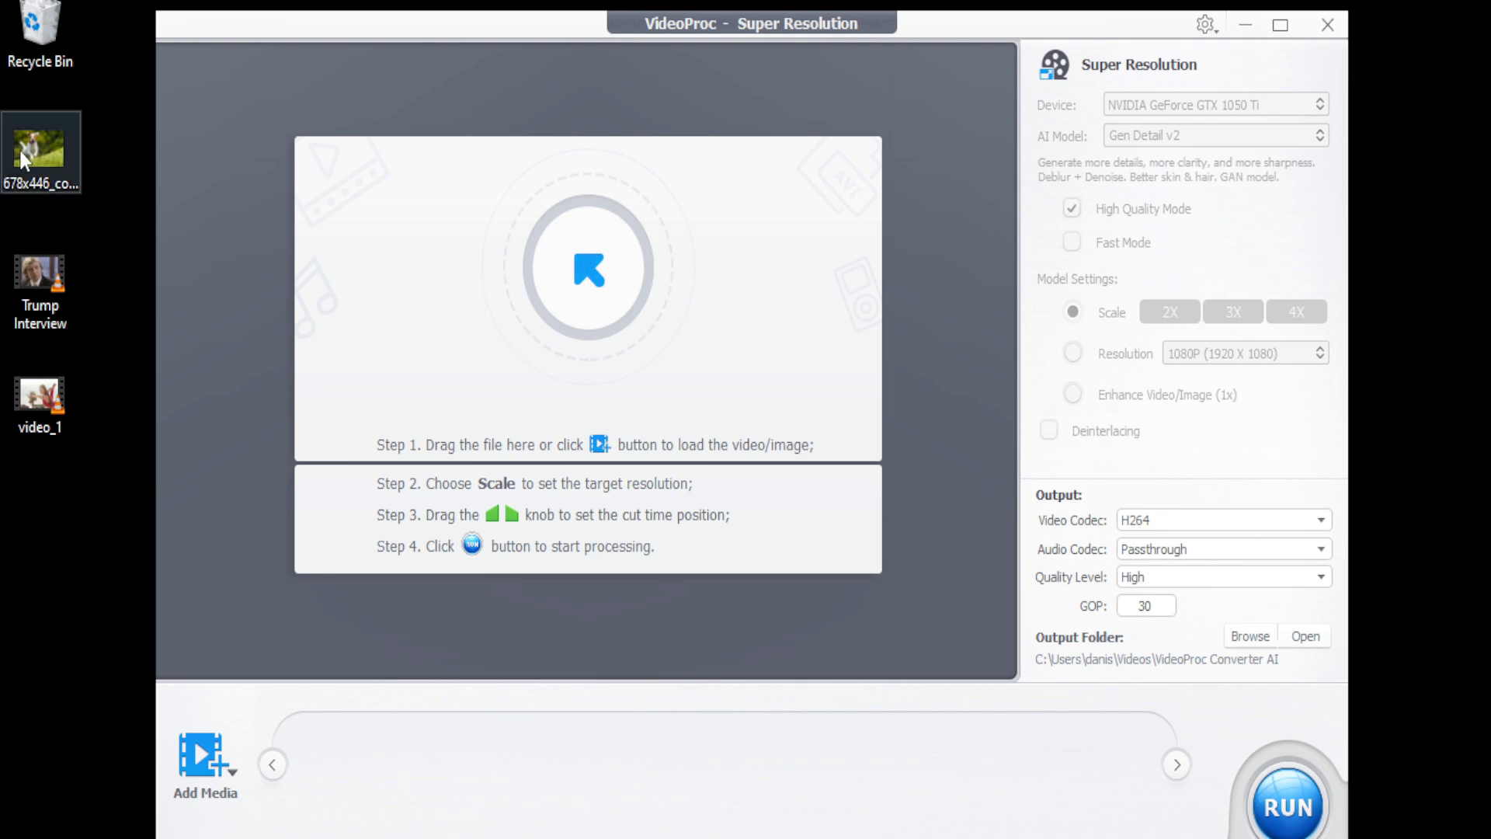
{"action": "left_click_drag", "start_coordinate": [41, 152], "coordinate": [556, 300]}
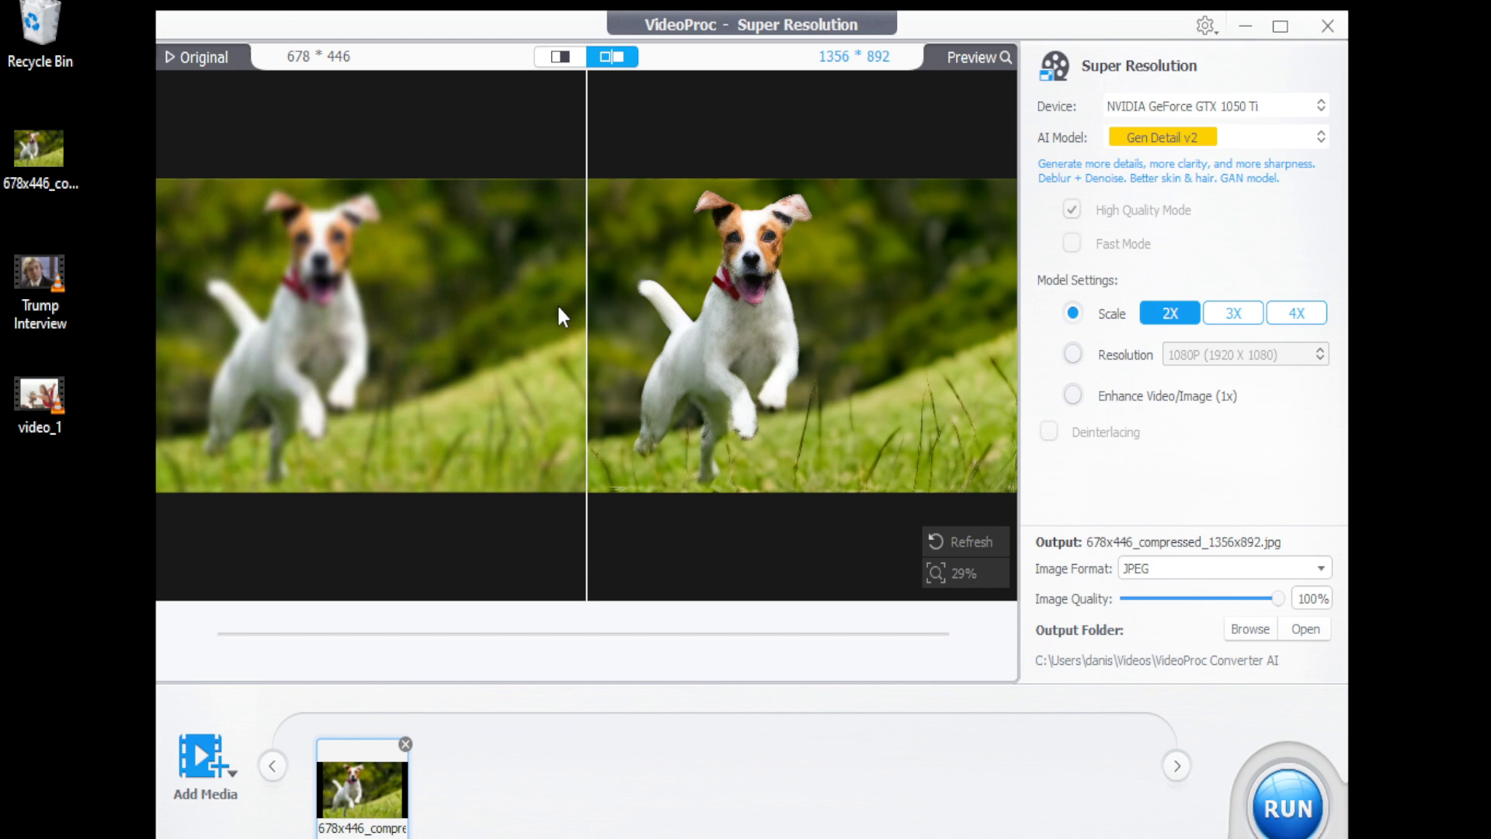
{"action": "mouse_move", "coordinate": [590, 343]}
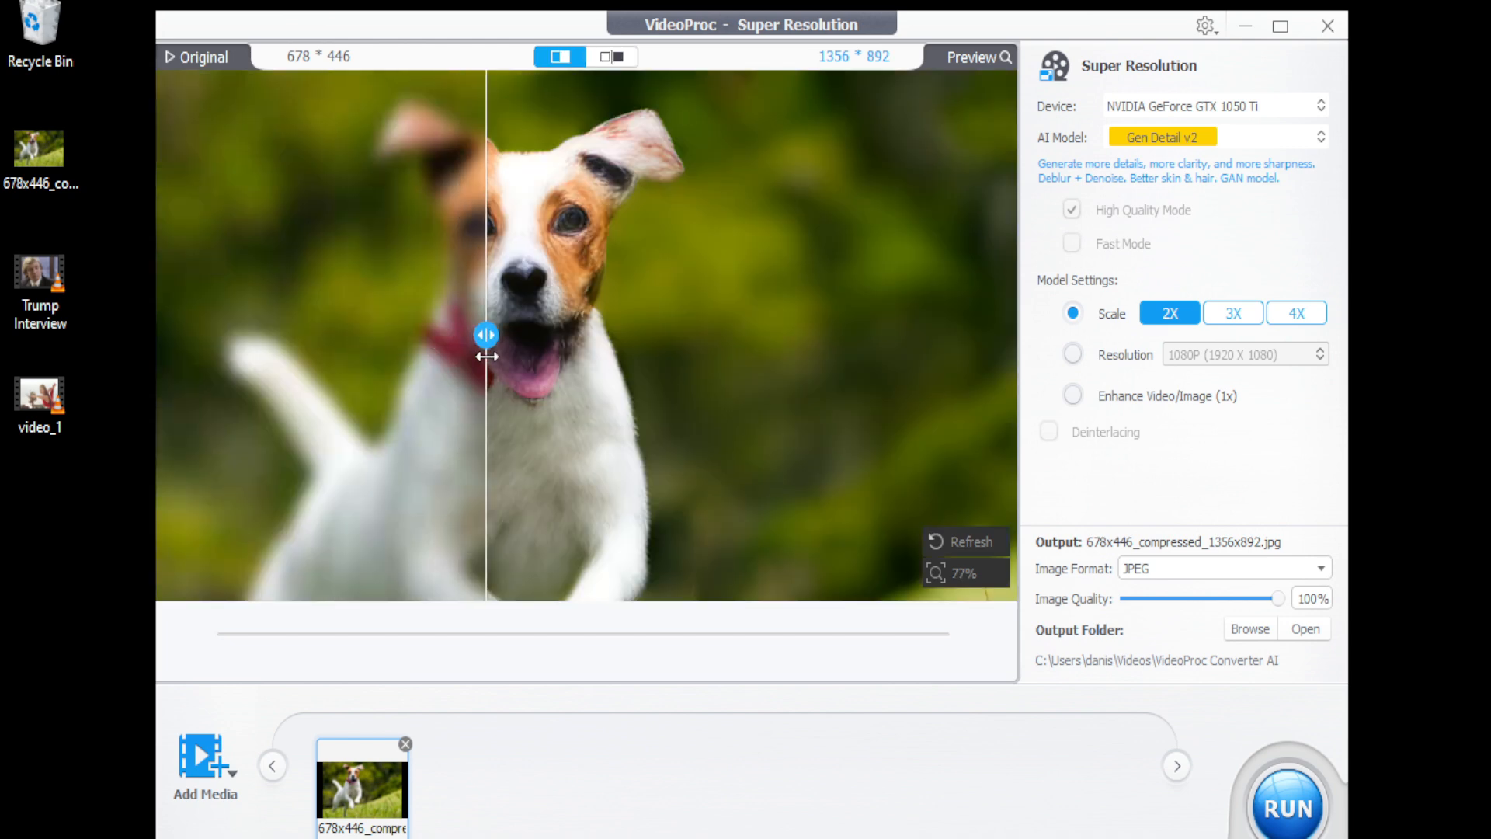
{"action": "left_click_drag", "start_coordinate": [487, 334], "coordinate": [520, 335]}
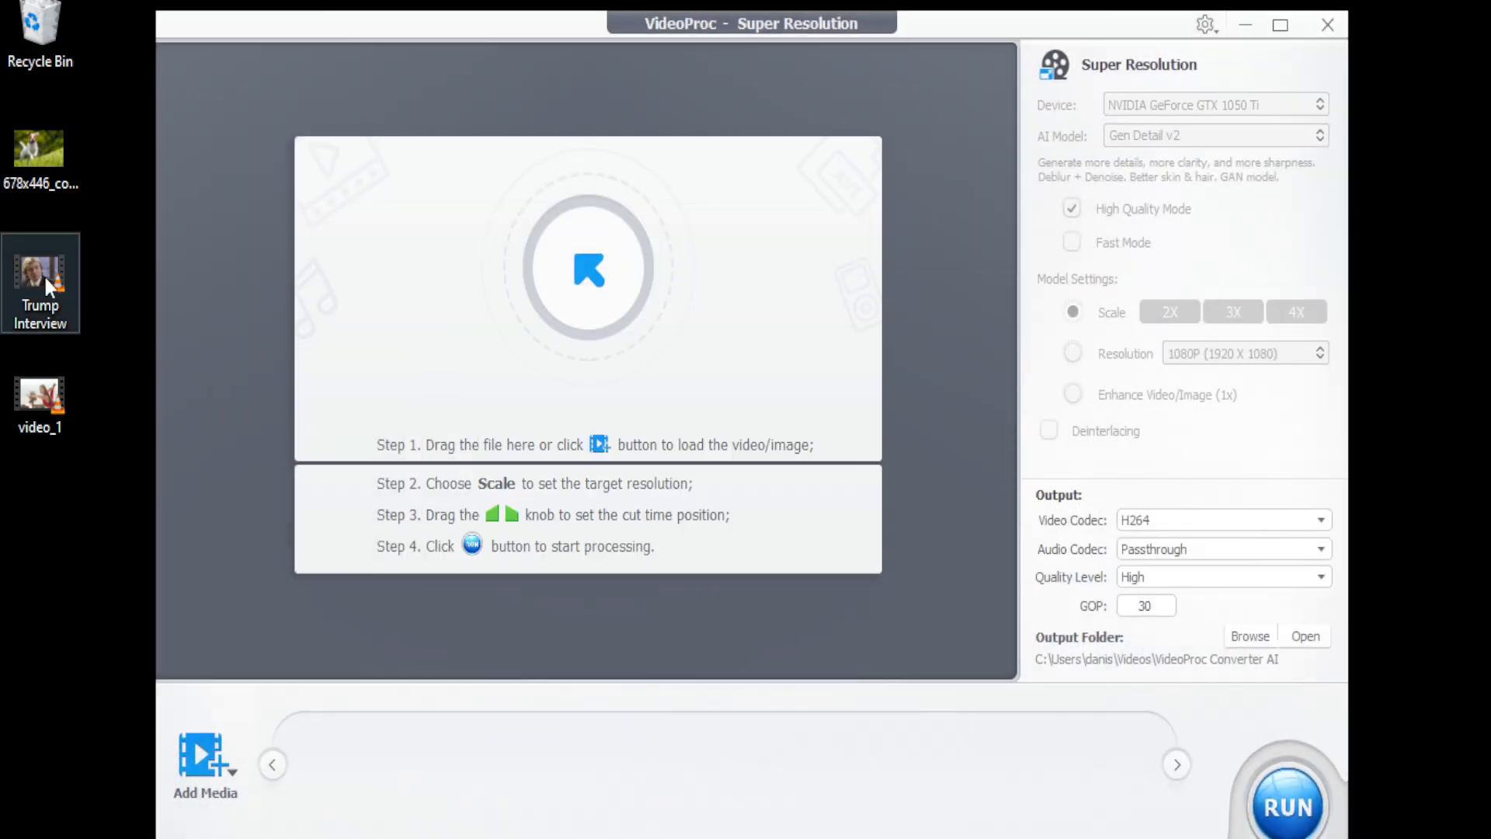
Load the interview clip and export it at 2X scale (1708×960).
{"action": "left_click_drag", "start_coordinate": [40, 276], "coordinate": [590, 305]}
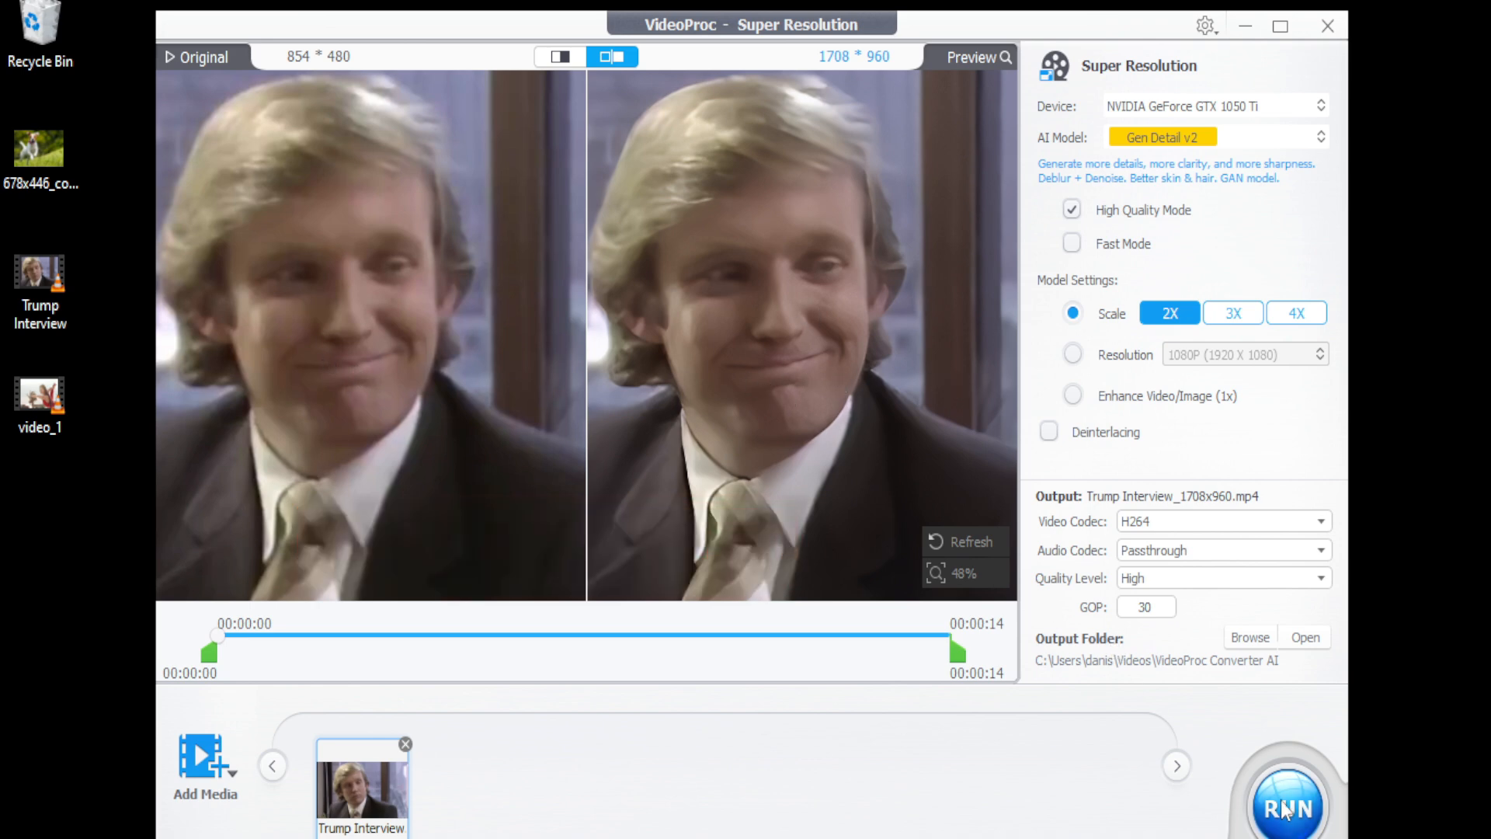
{"action": "left_click", "coordinate": [1286, 808]}
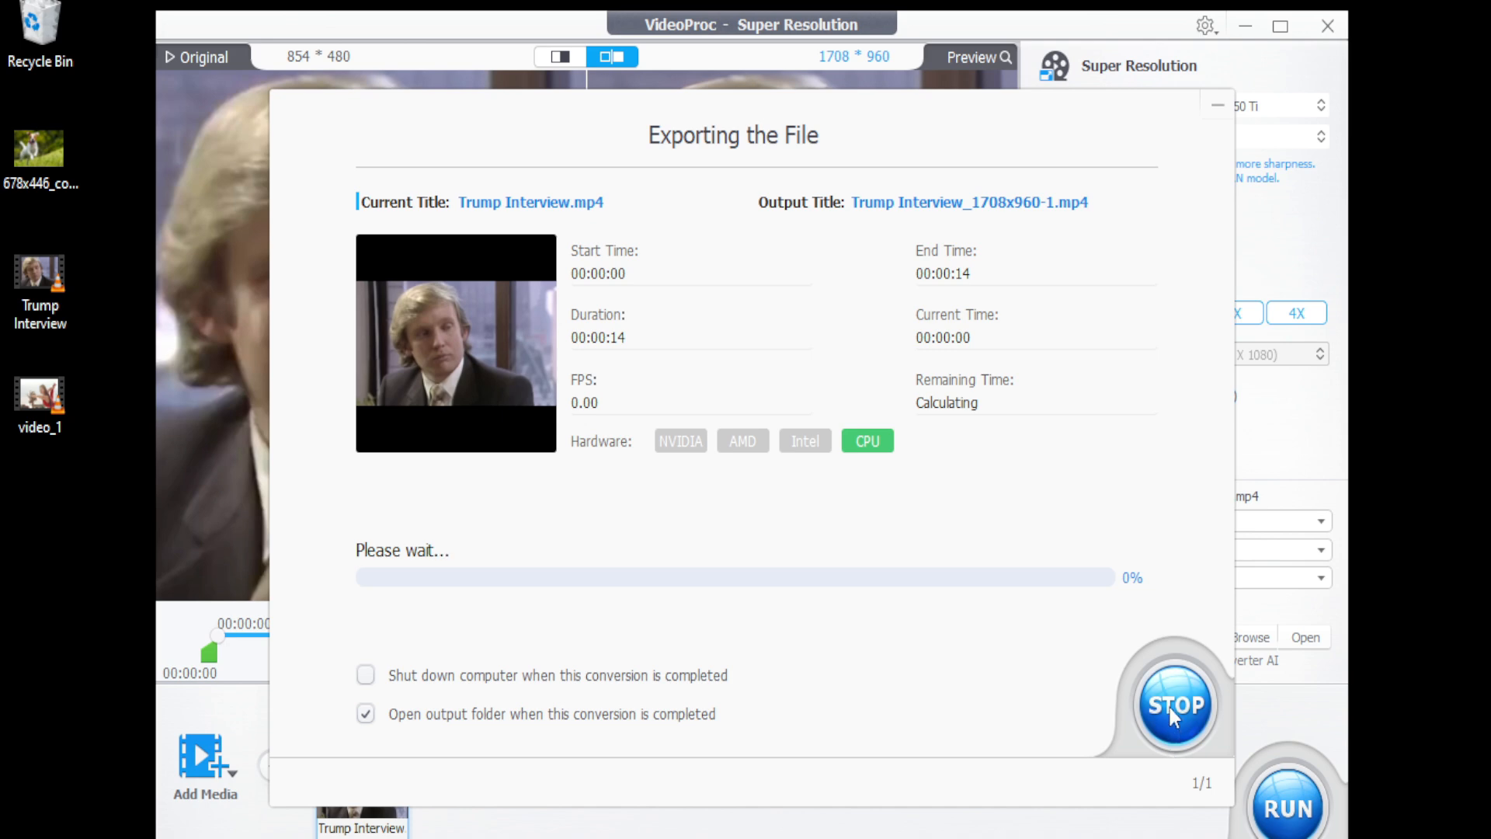
Close the Super Resolution window to reach the home launcher.
{"action": "left_click", "coordinate": [1174, 706]}
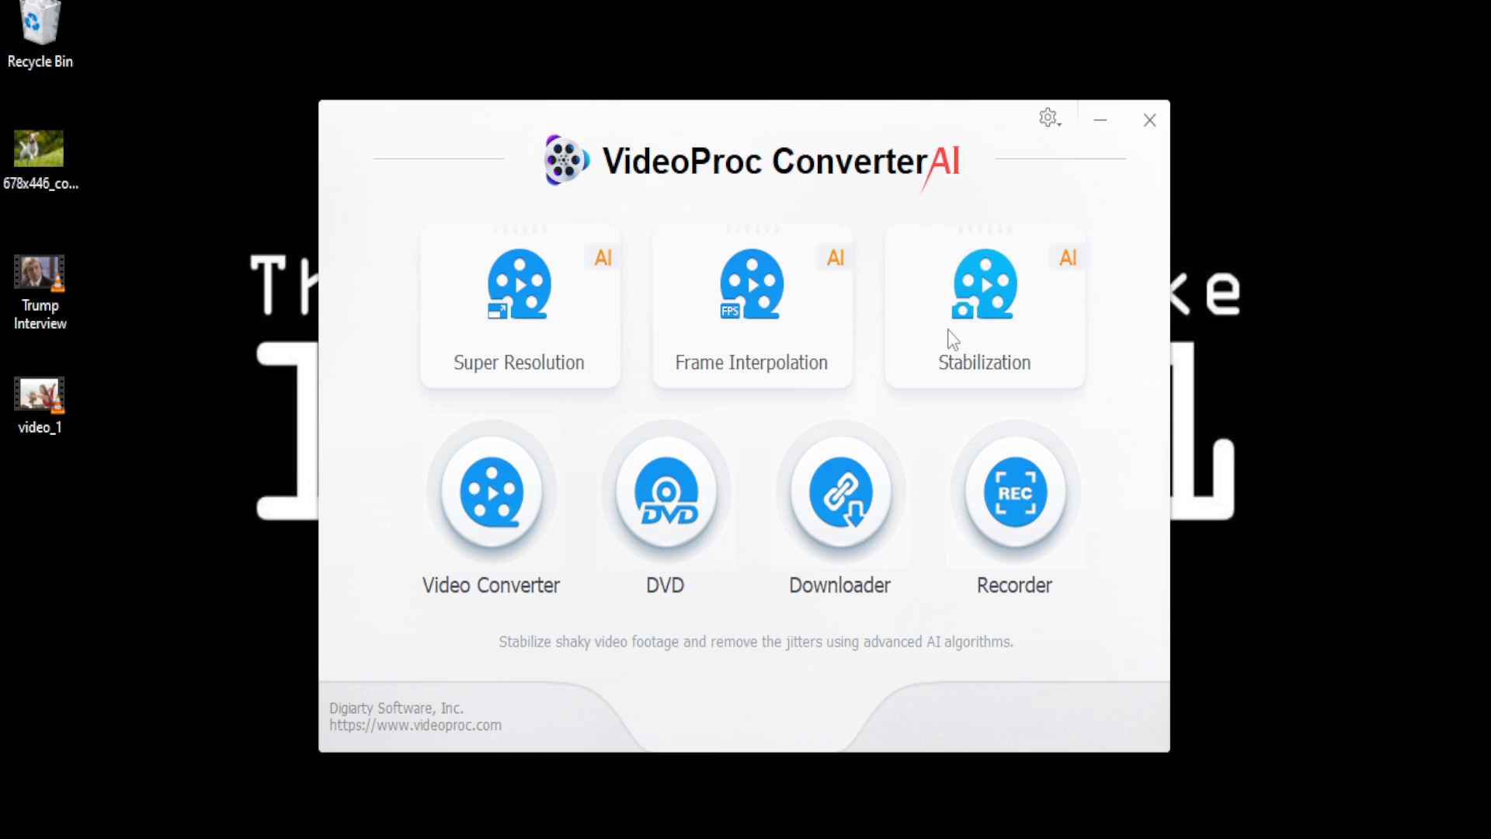
{"action": "left_click", "coordinate": [984, 304]}
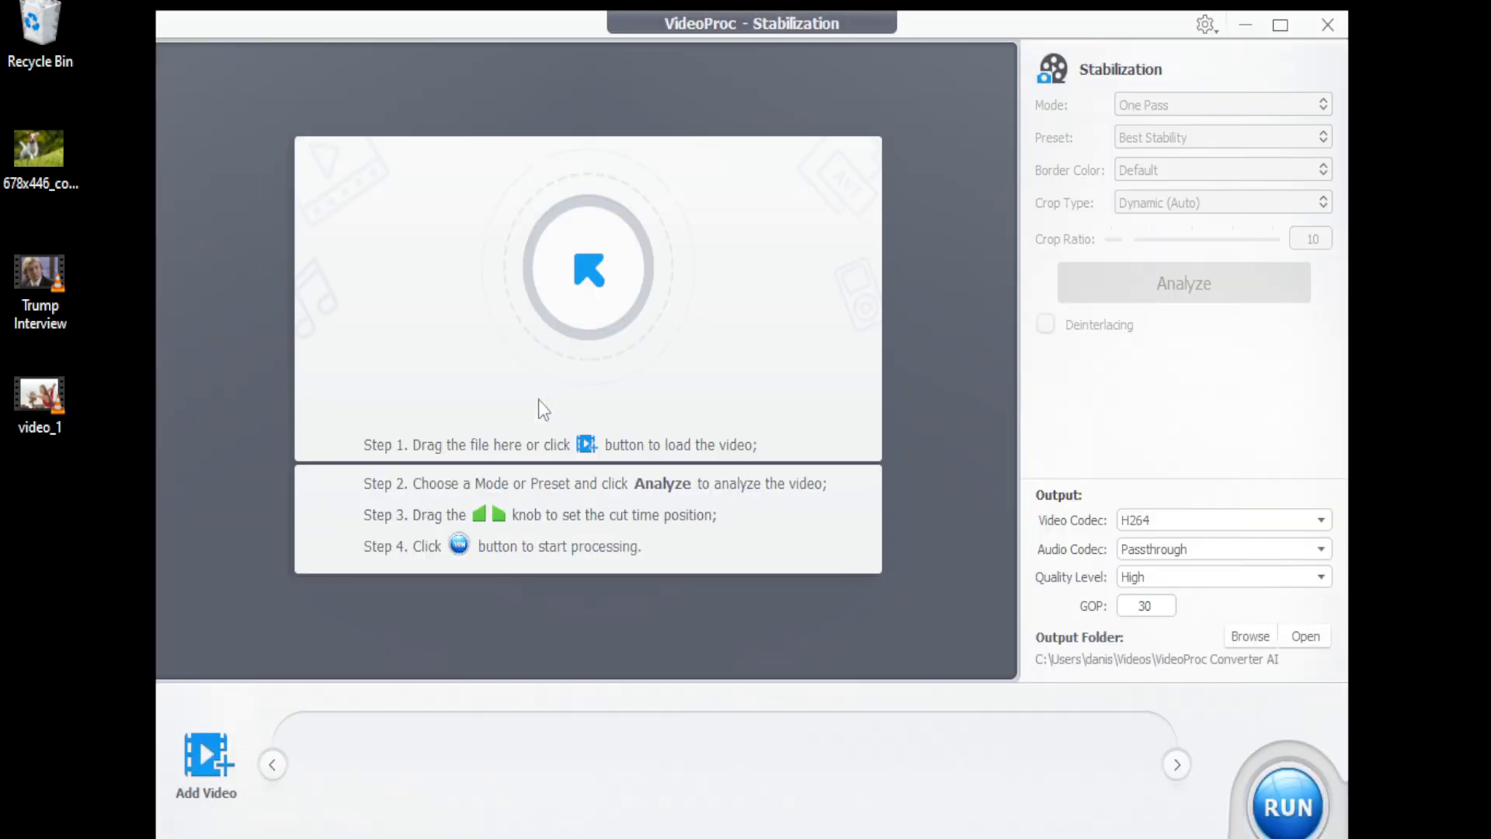
{"action": "left_click", "coordinate": [207, 756]}
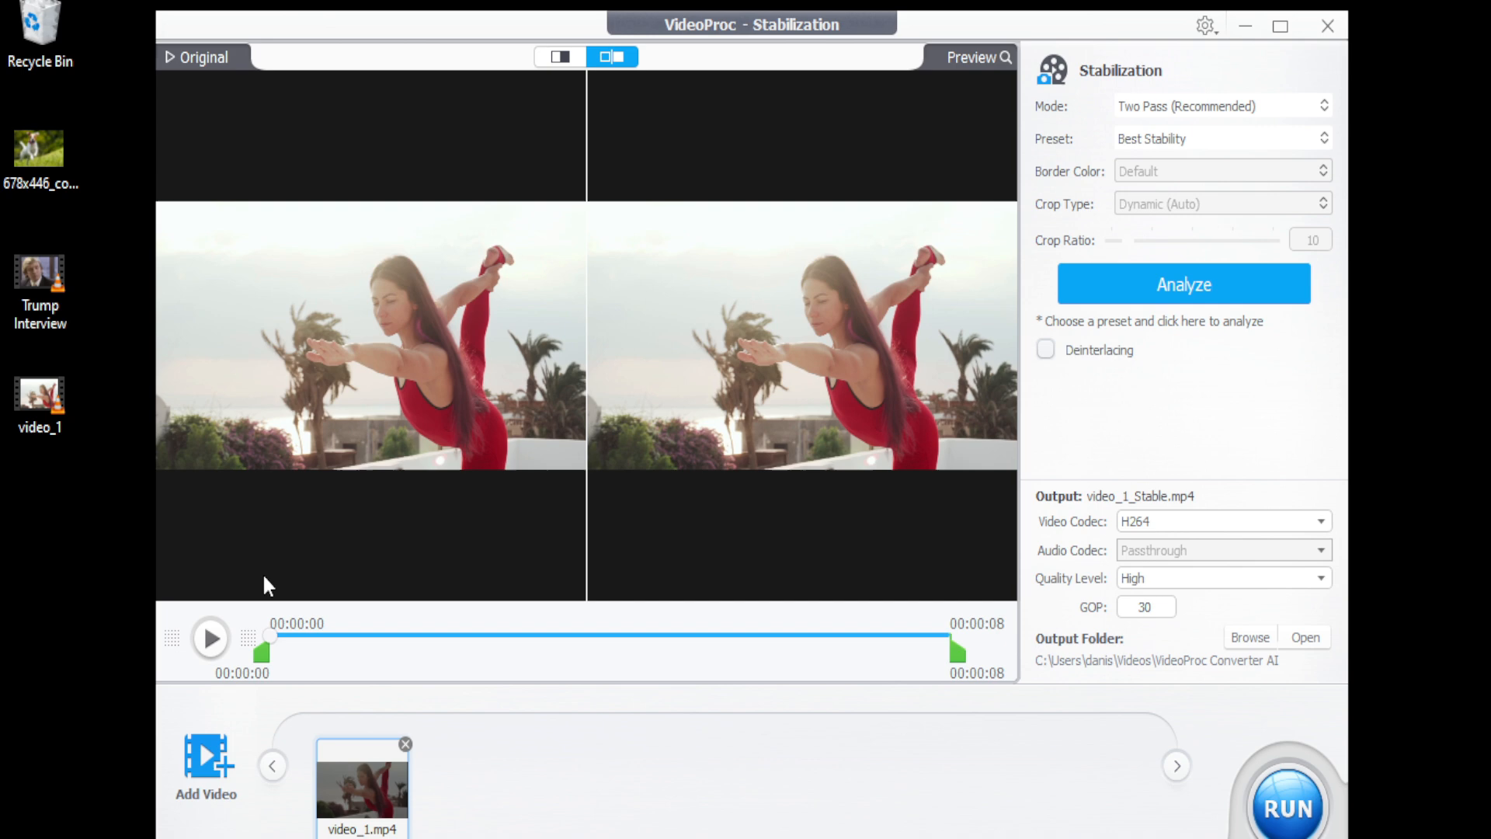
{"action": "left_click", "coordinate": [1183, 283]}
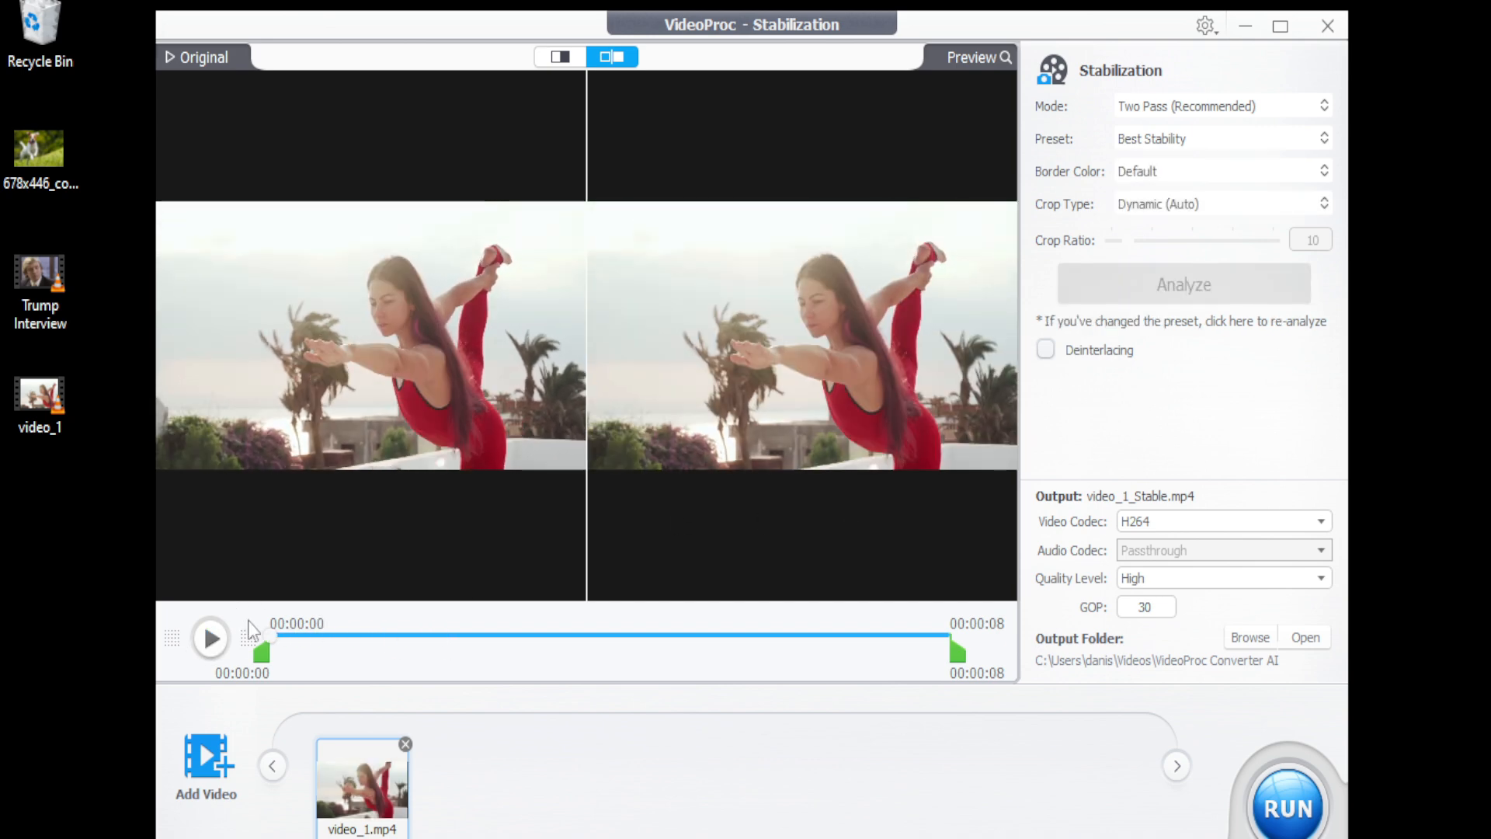
{"action": "left_click", "coordinate": [210, 639]}
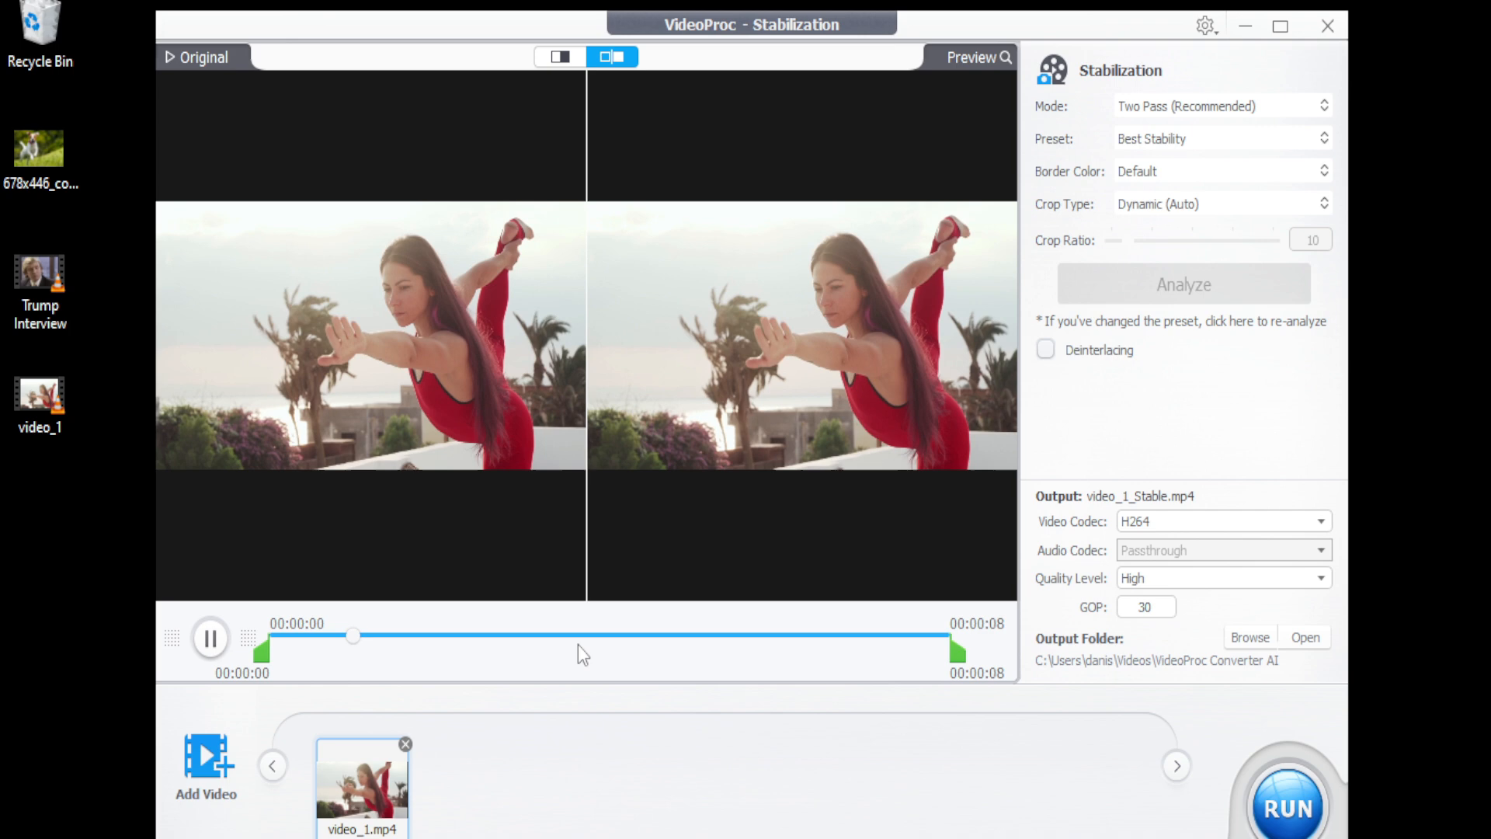
{"action": "left_click_drag", "start_coordinate": [353, 635], "coordinate": [526, 636]}
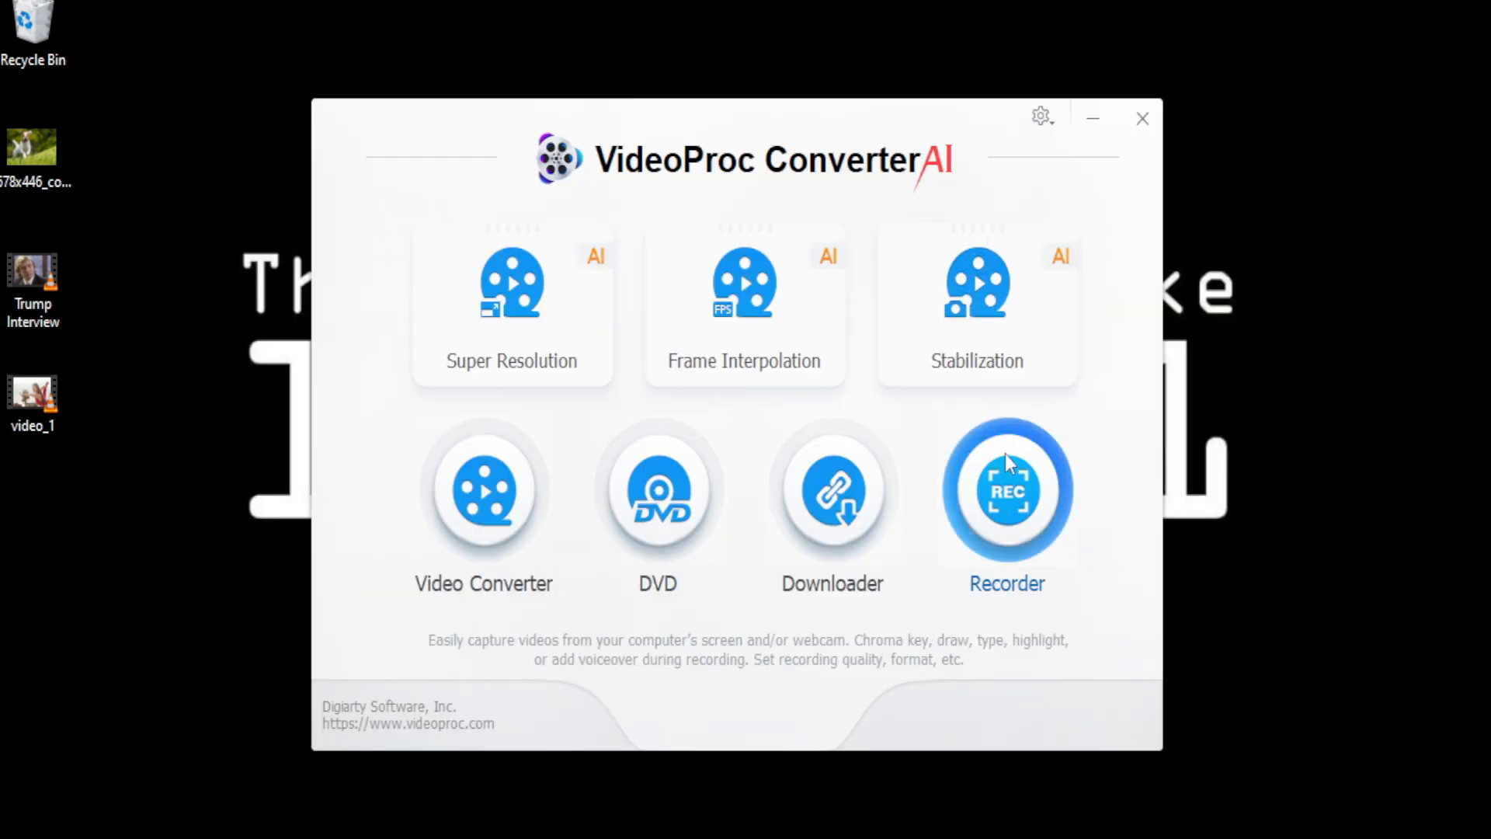
{"action": "mouse_move", "coordinate": [897, 562]}
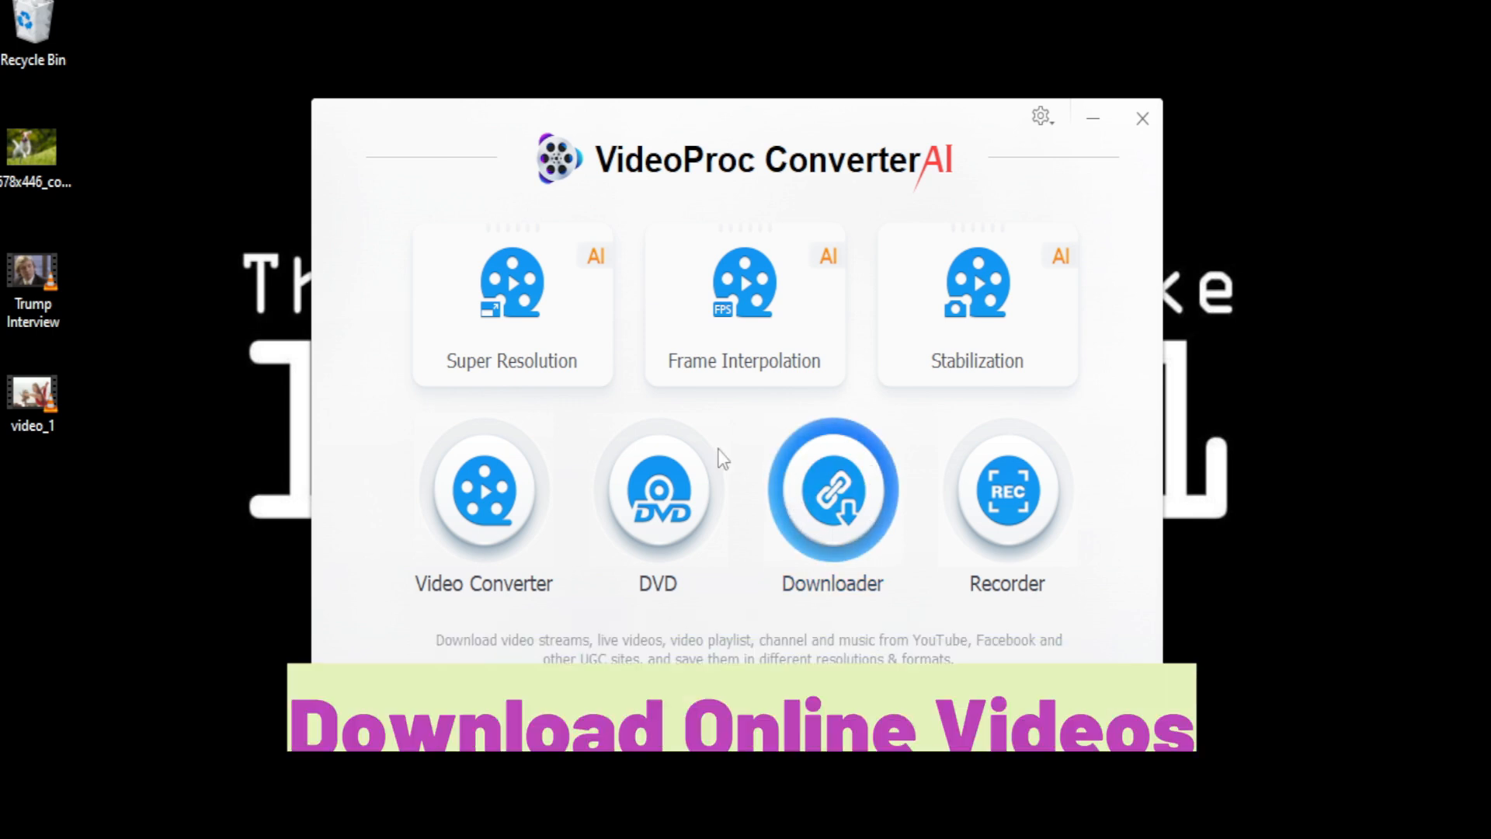
Open the Video Converter tile from the home screen.
{"action": "left_click", "coordinate": [483, 490]}
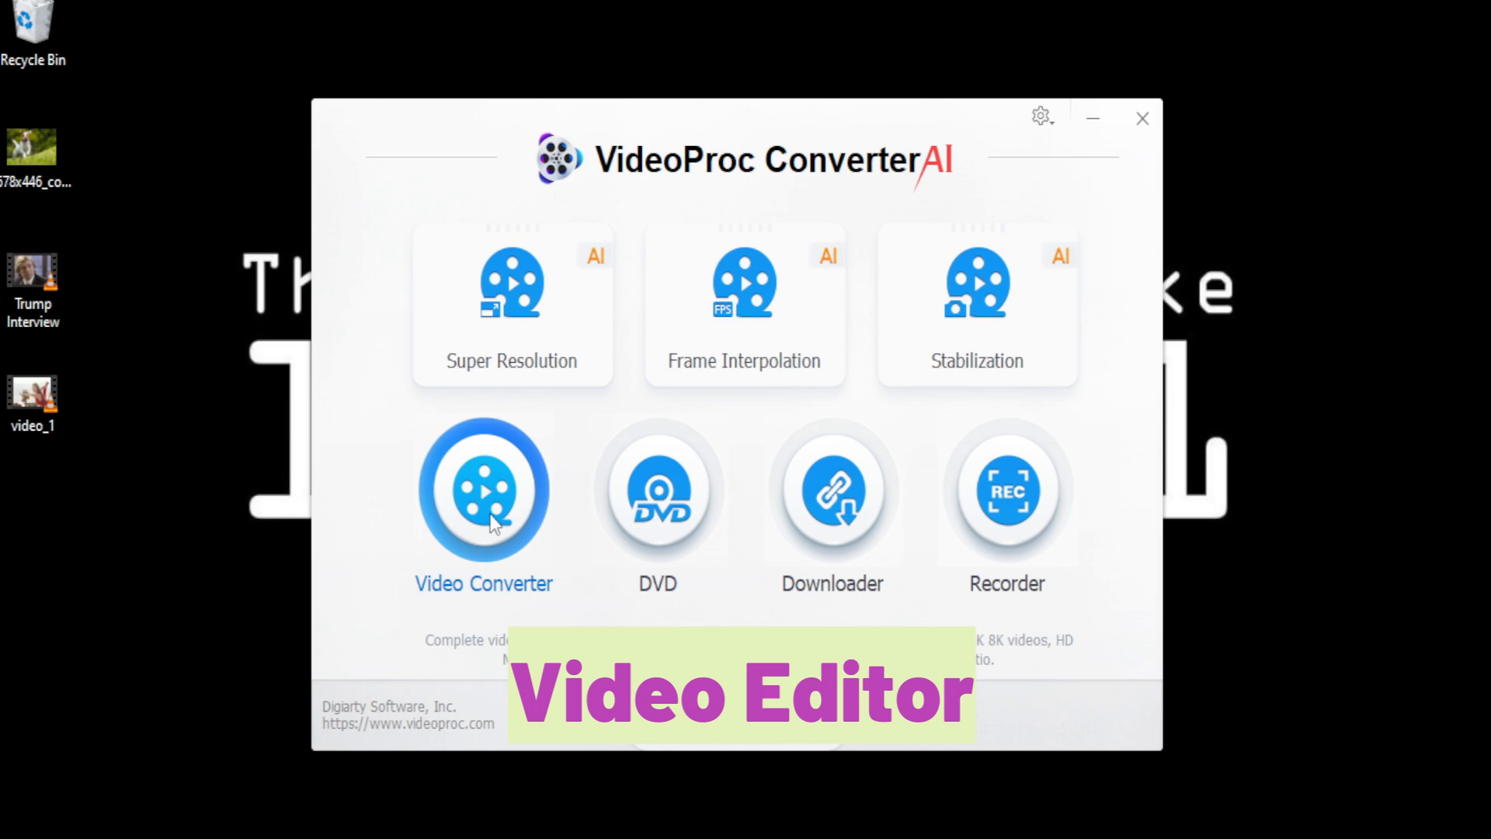
{"action": "left_click", "coordinate": [484, 490]}
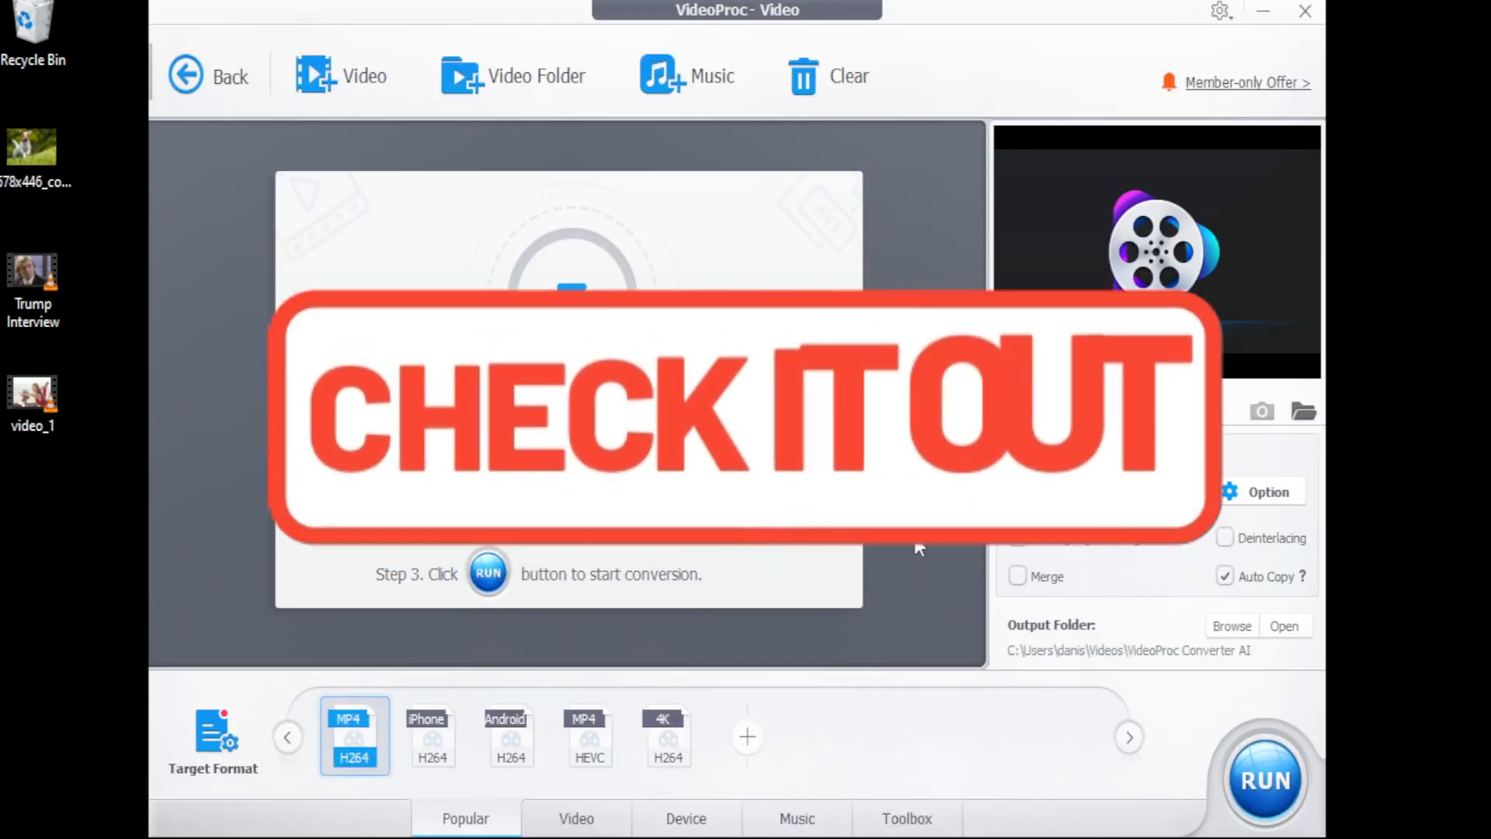
Show the Toolbox tab listing Denoise, Merge, Trim, Rotate and Compress.
{"action": "left_click", "coordinate": [904, 818]}
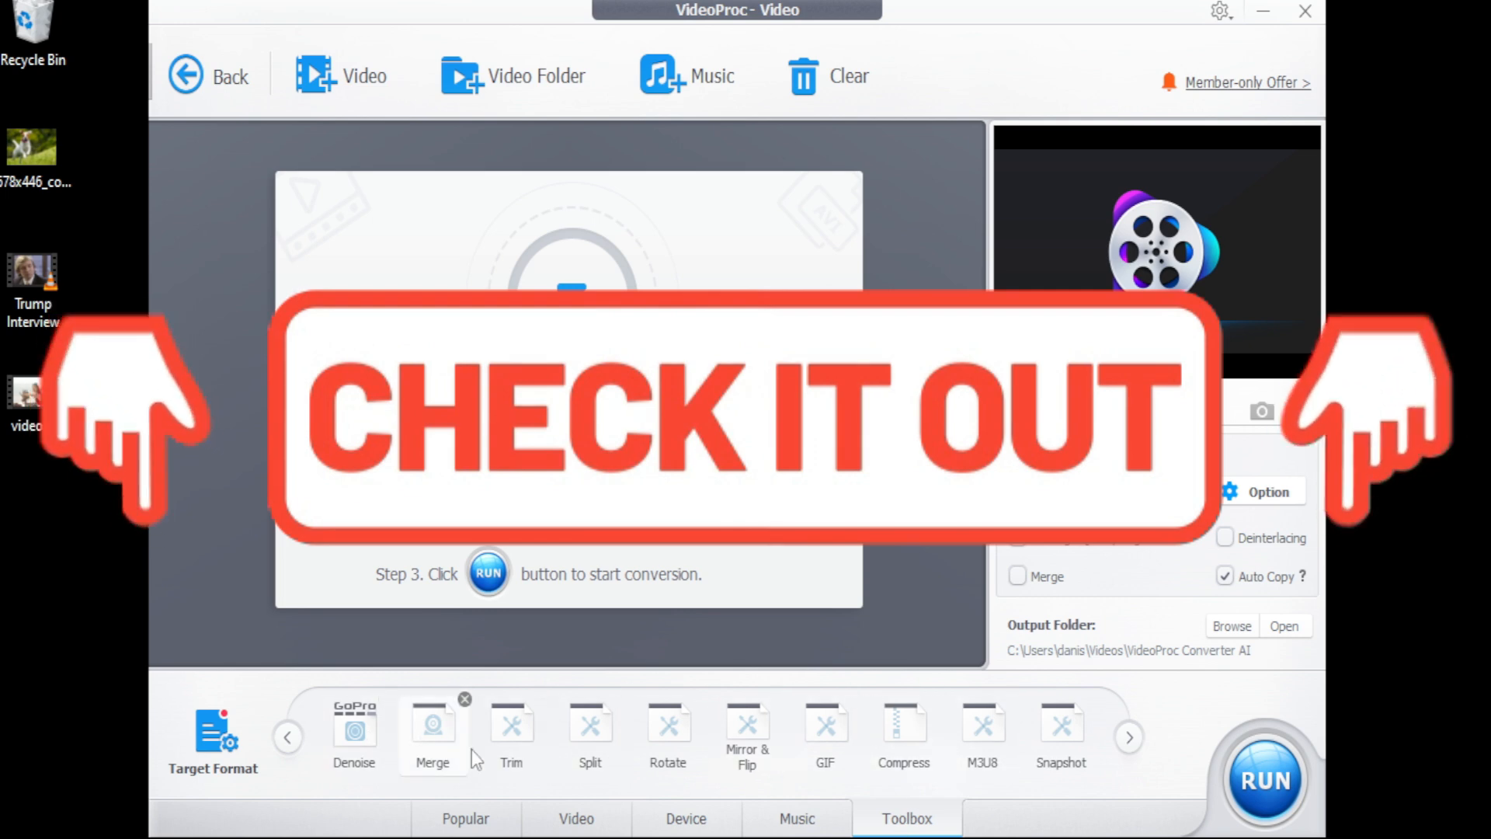
{"action": "mouse_move", "coordinate": [935, 746]}
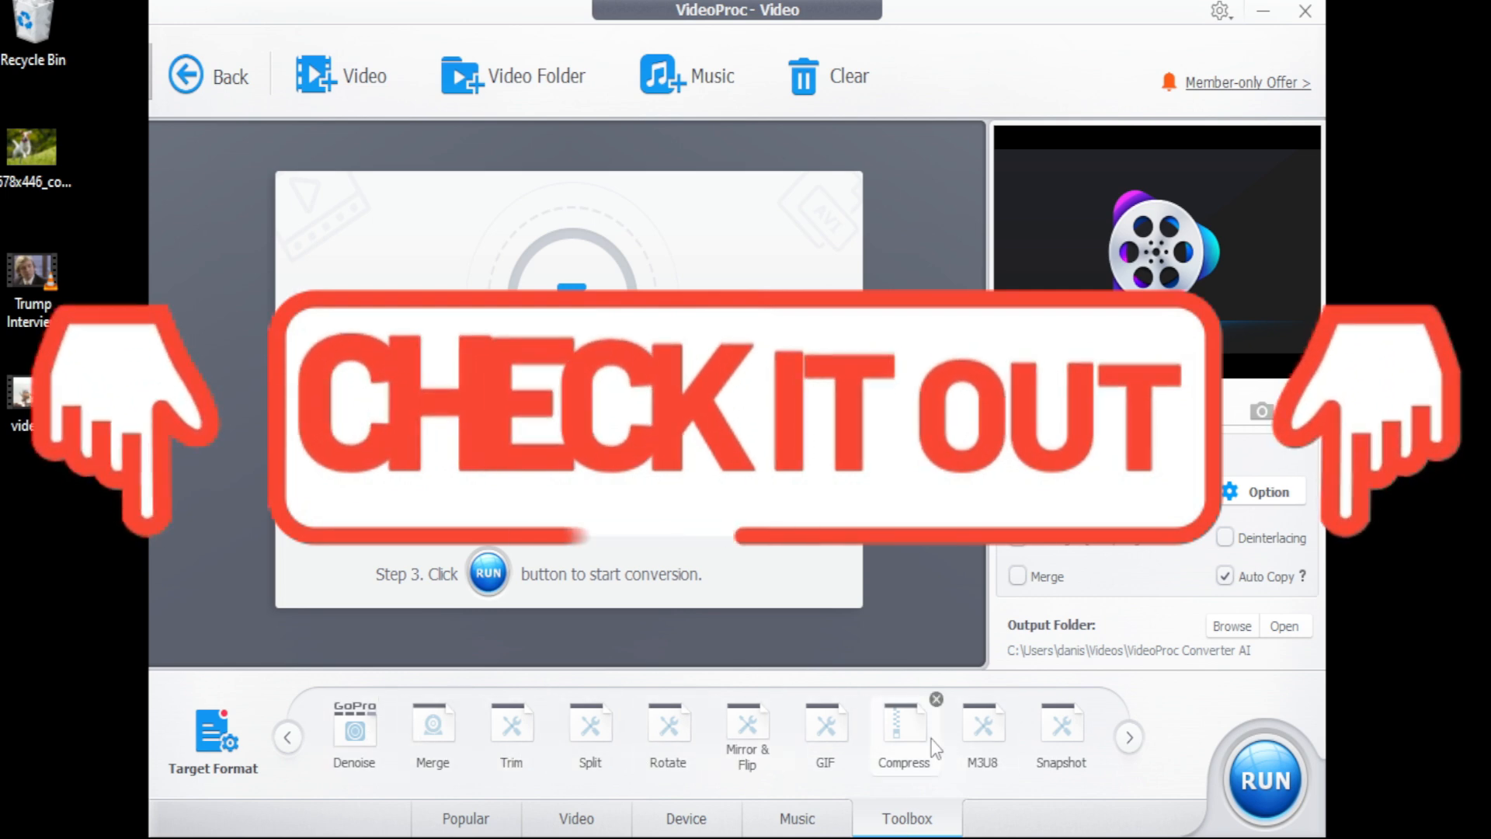